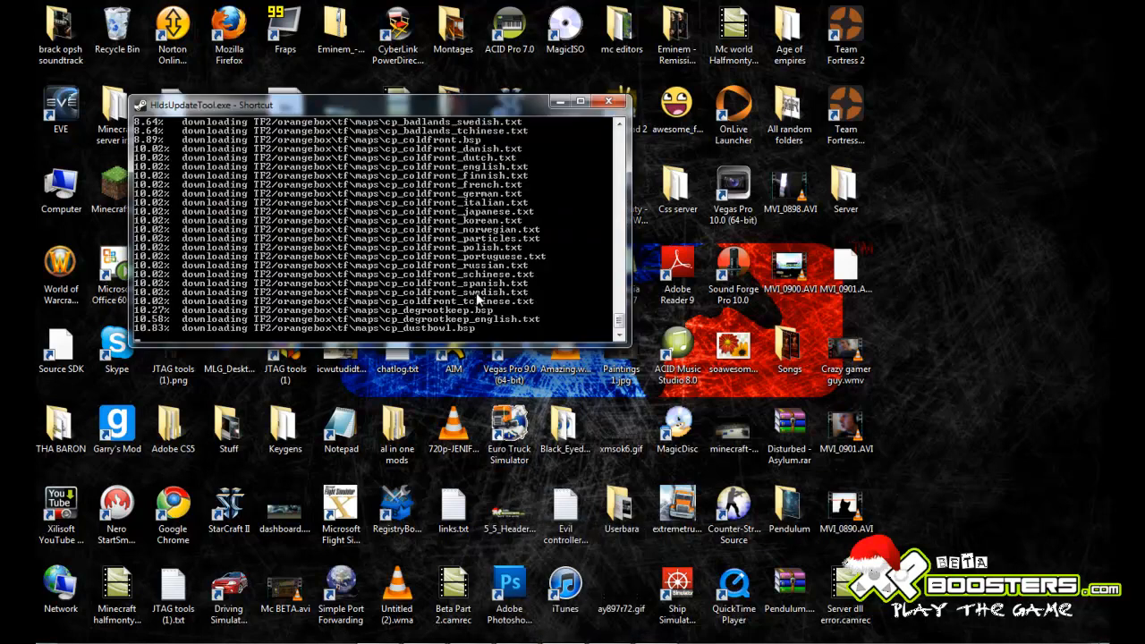
mouse_move(617, 326)
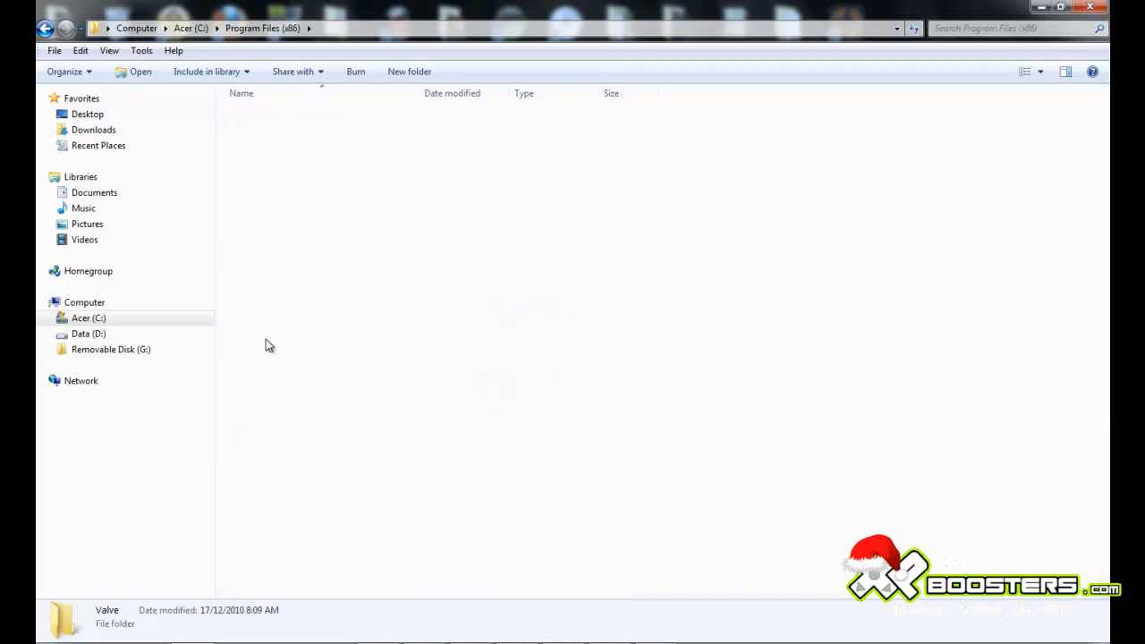
In Valve\HLServer, create a shortcut to HldsUpdateTool.exe and bring up its properties
left_click(88, 318)
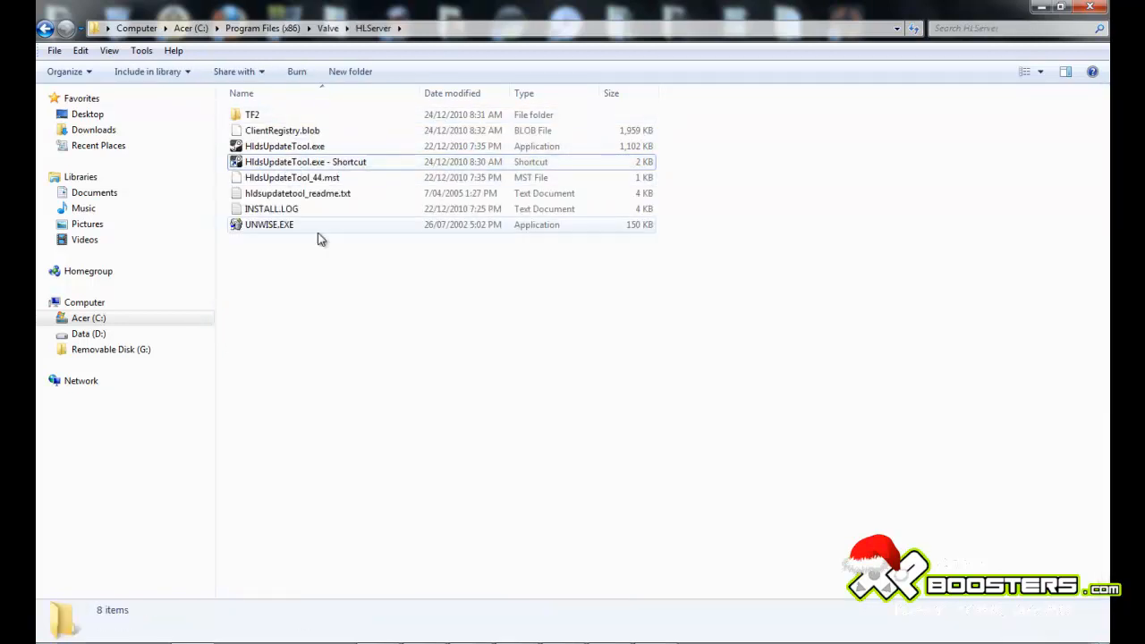
left_click(286, 146)
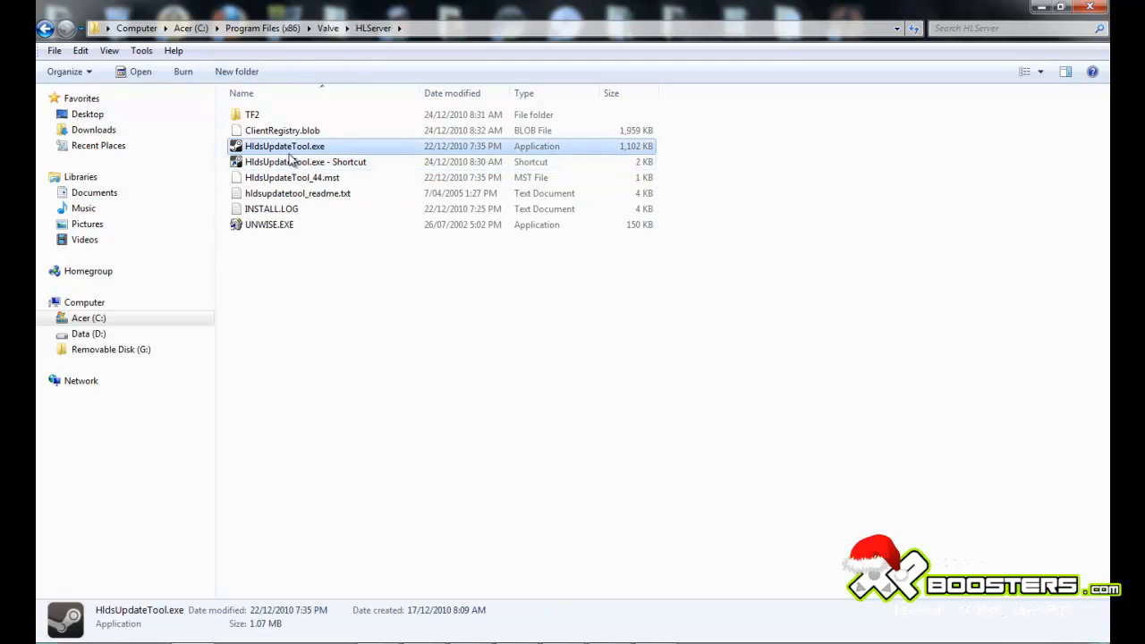
right_click(284, 146)
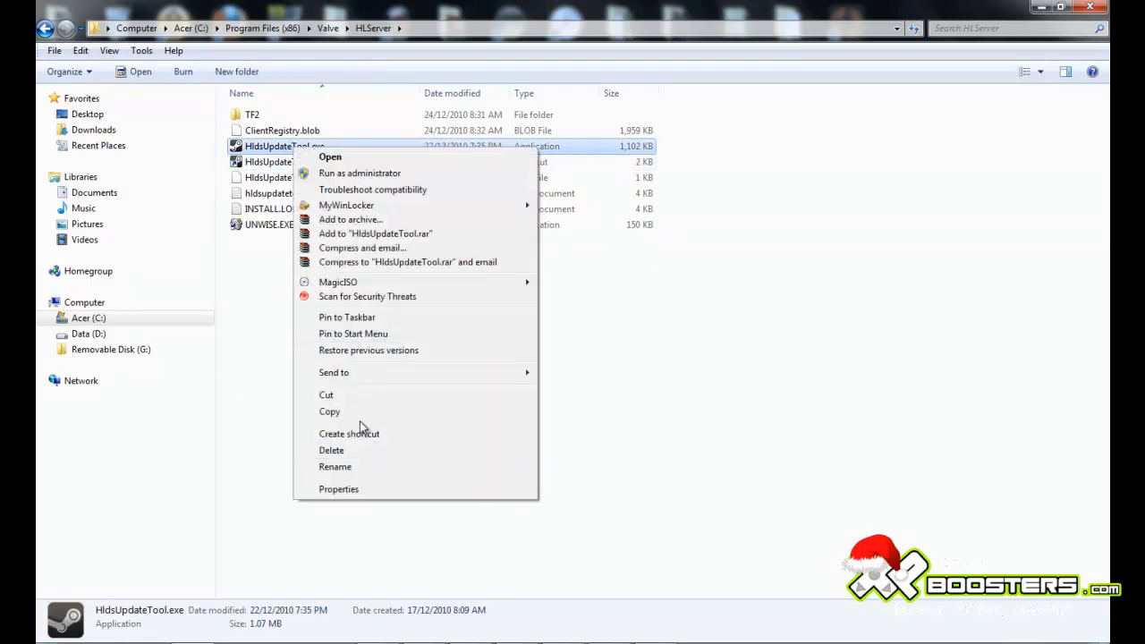
left_click(349, 432)
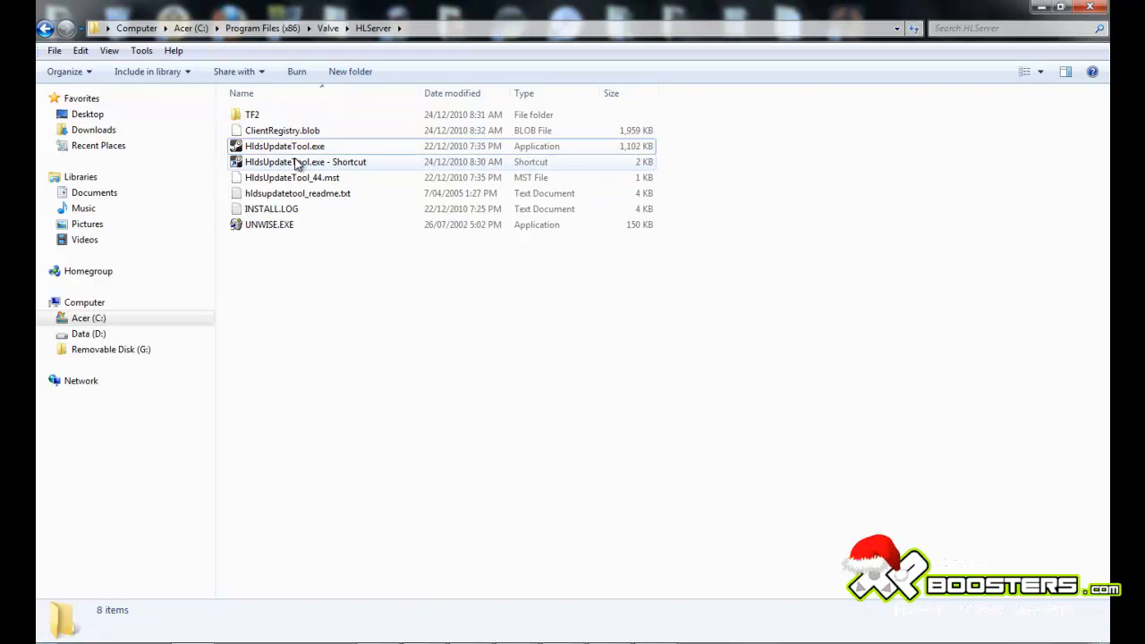
left_click(304, 161)
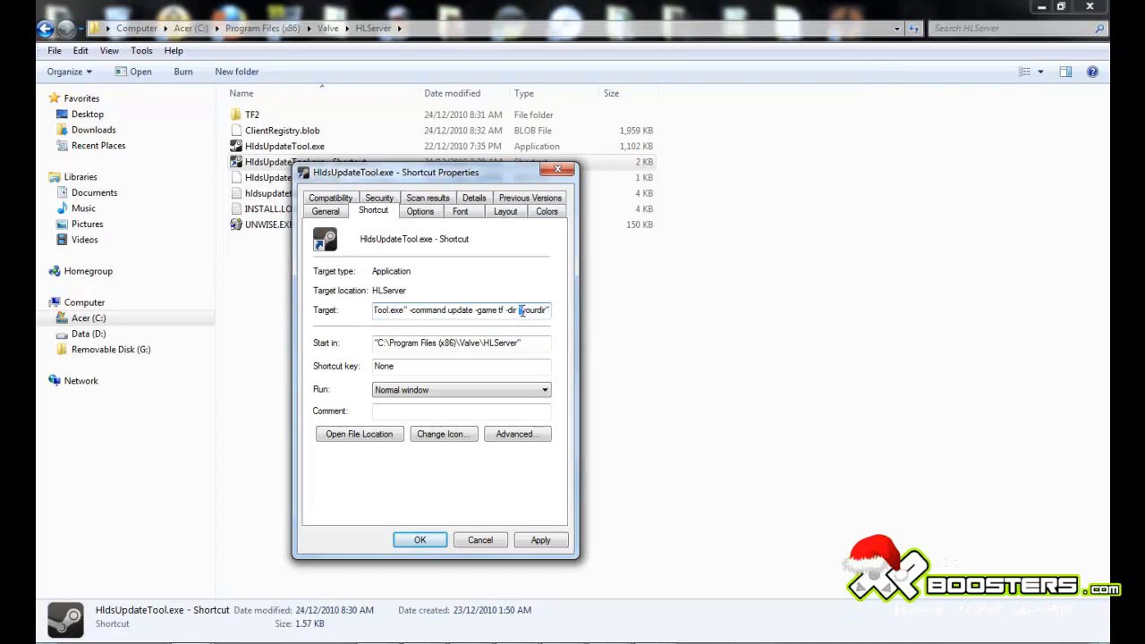
Replace the -dir install folder name in the shortcut's Target command with TF2
left_click(18, 630)
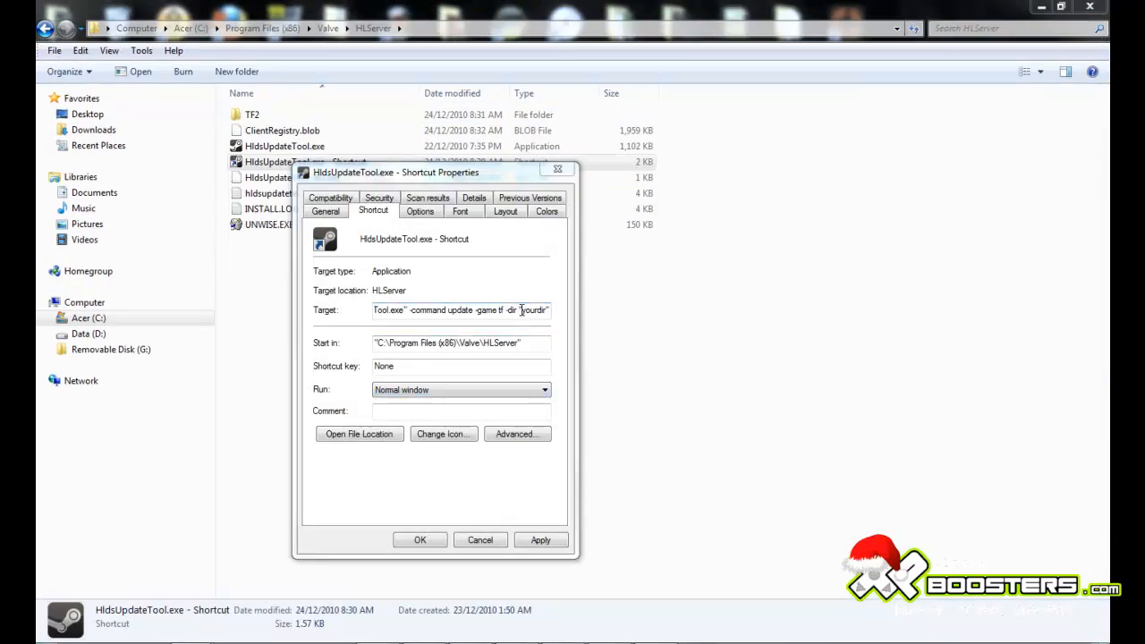
double_click(529, 309)
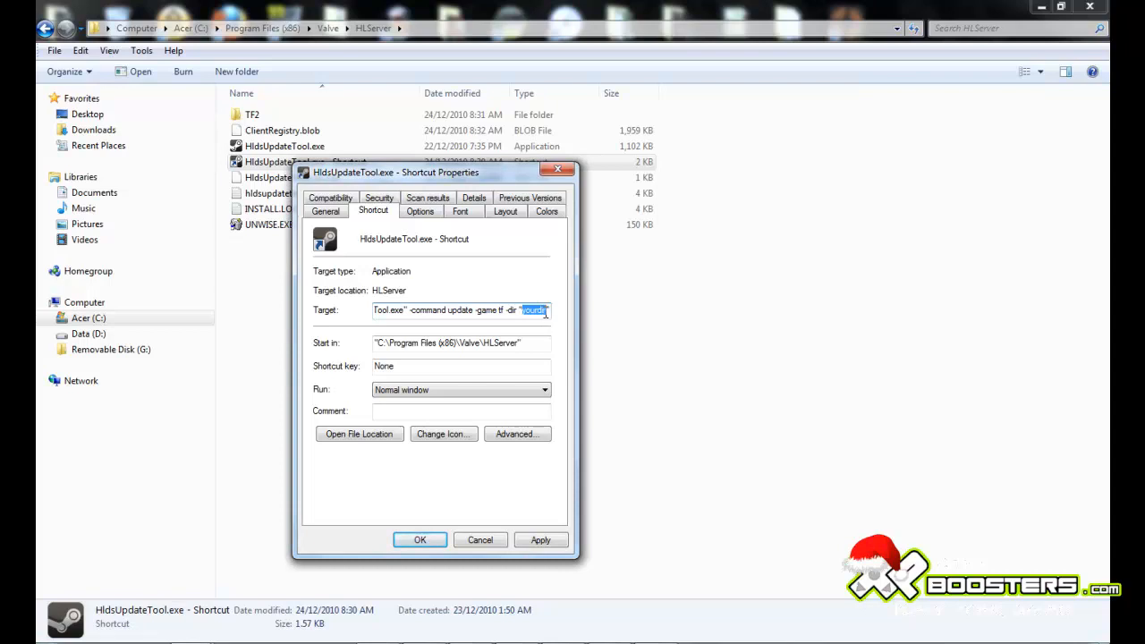
type("TF2")
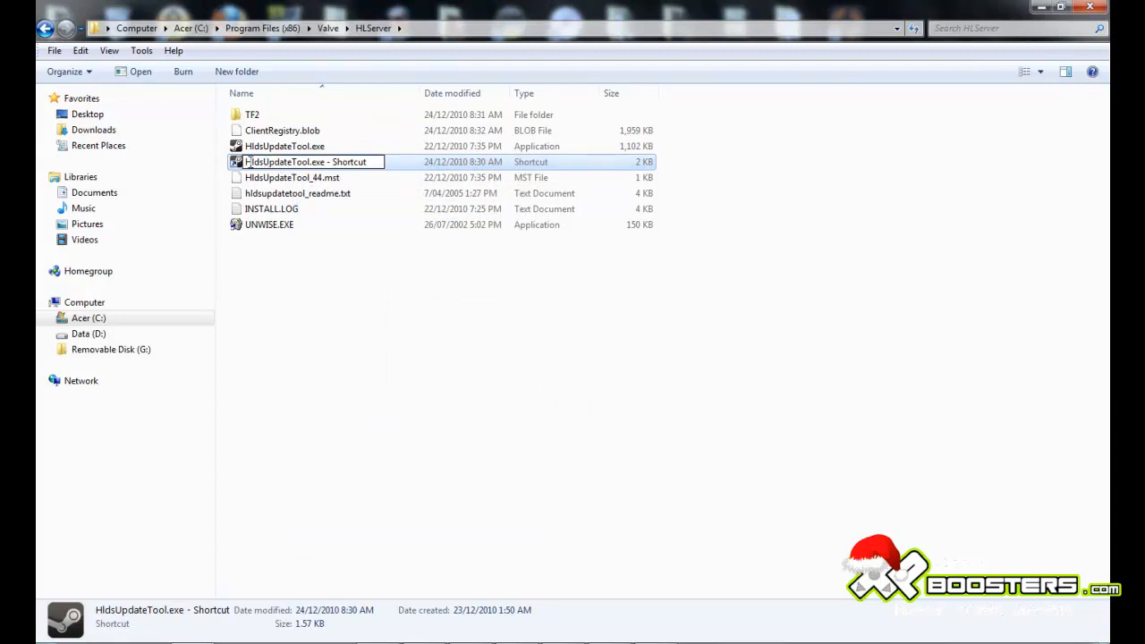
Rename the shortcut to 'TF2.exe - Shortcut' and create a fresh HldsUpdateTool.exe shortcut
double_click(278, 161)
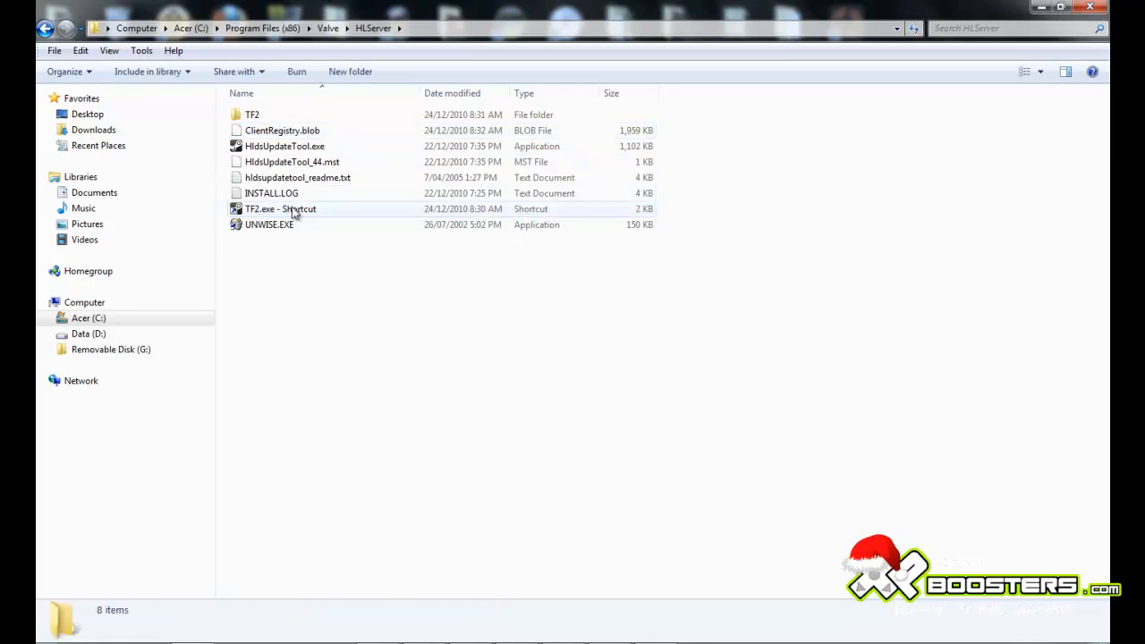
right_click(284, 147)
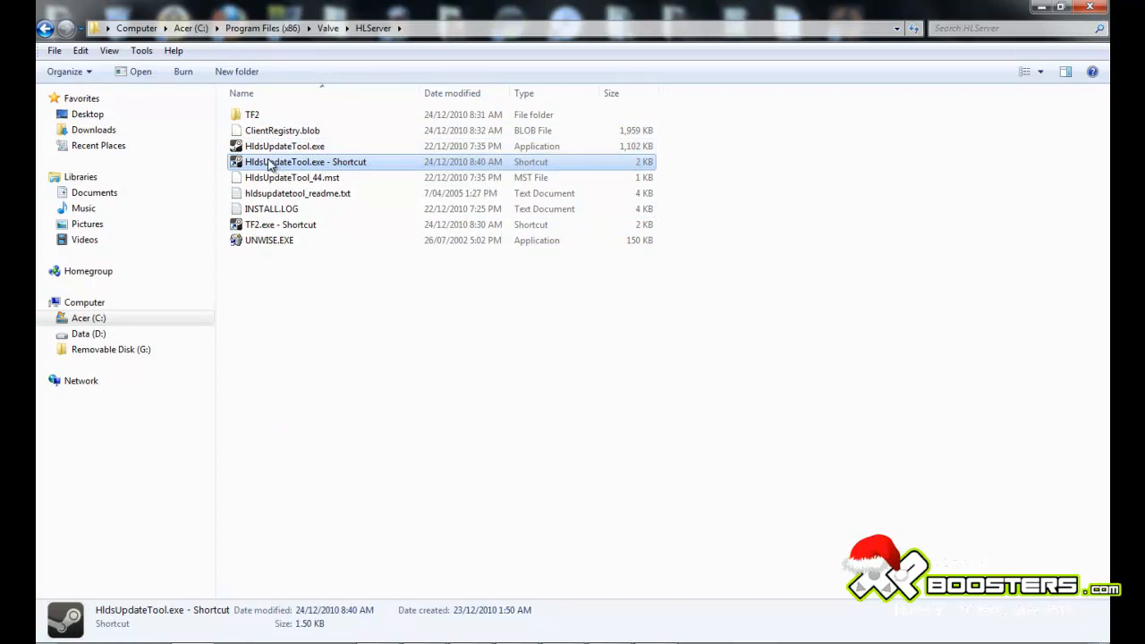
left_click(306, 161)
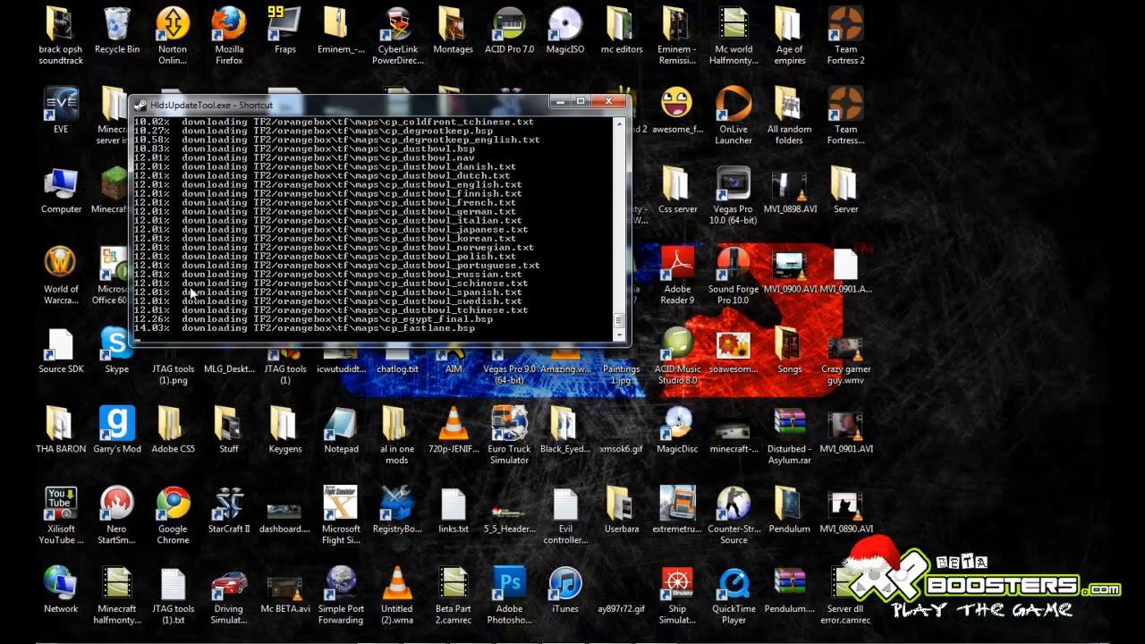
mouse_move(607, 321)
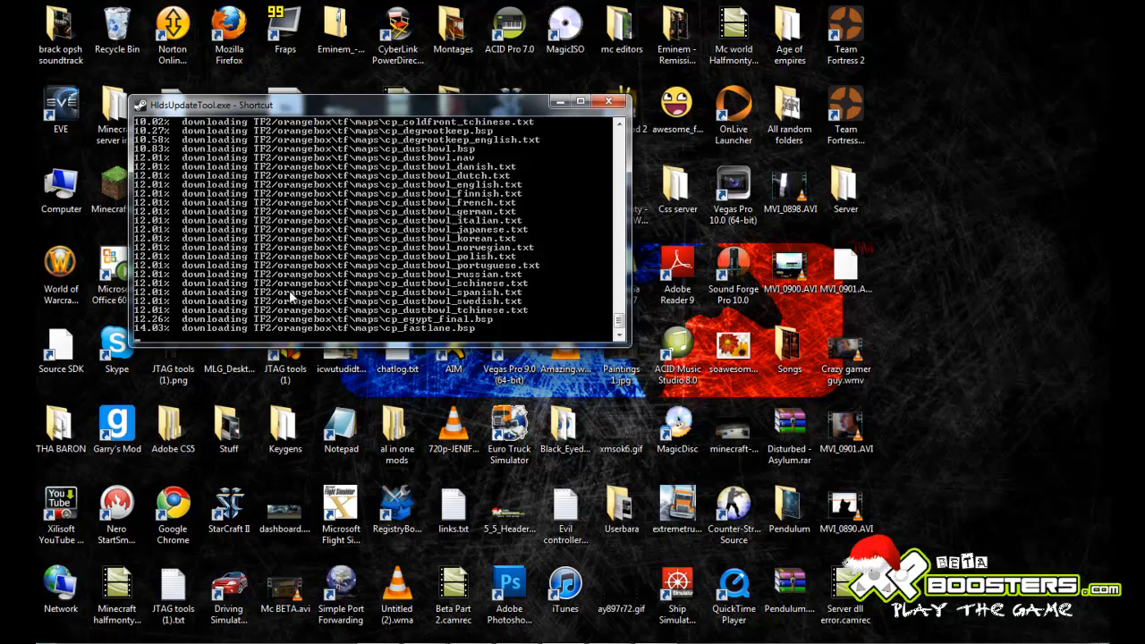
mouse_move(322, 305)
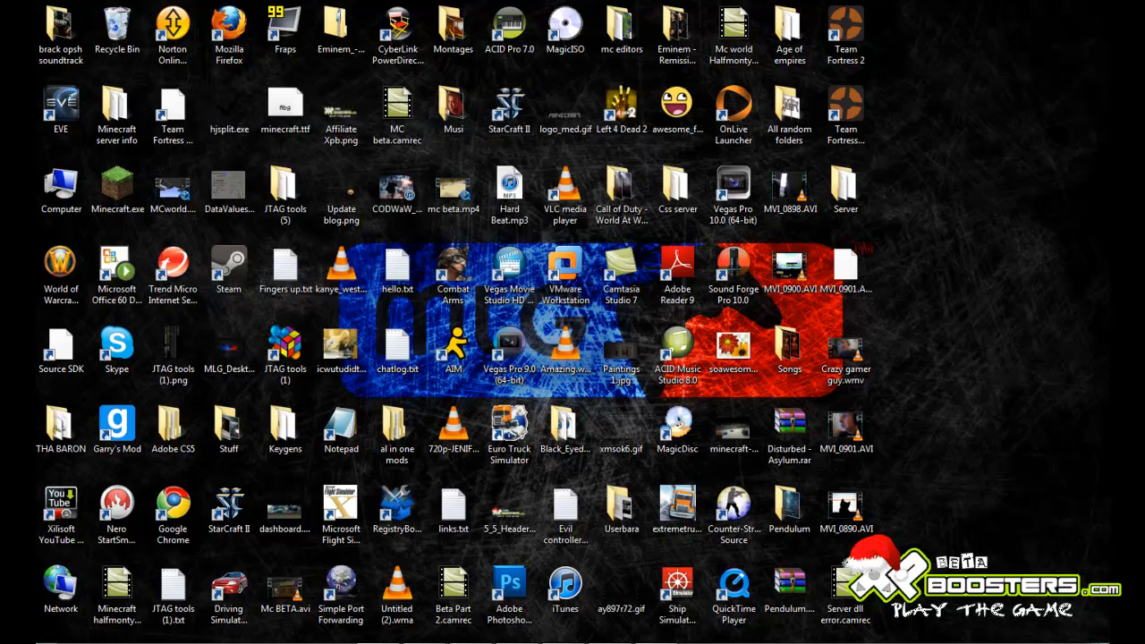
mouse_move(564, 515)
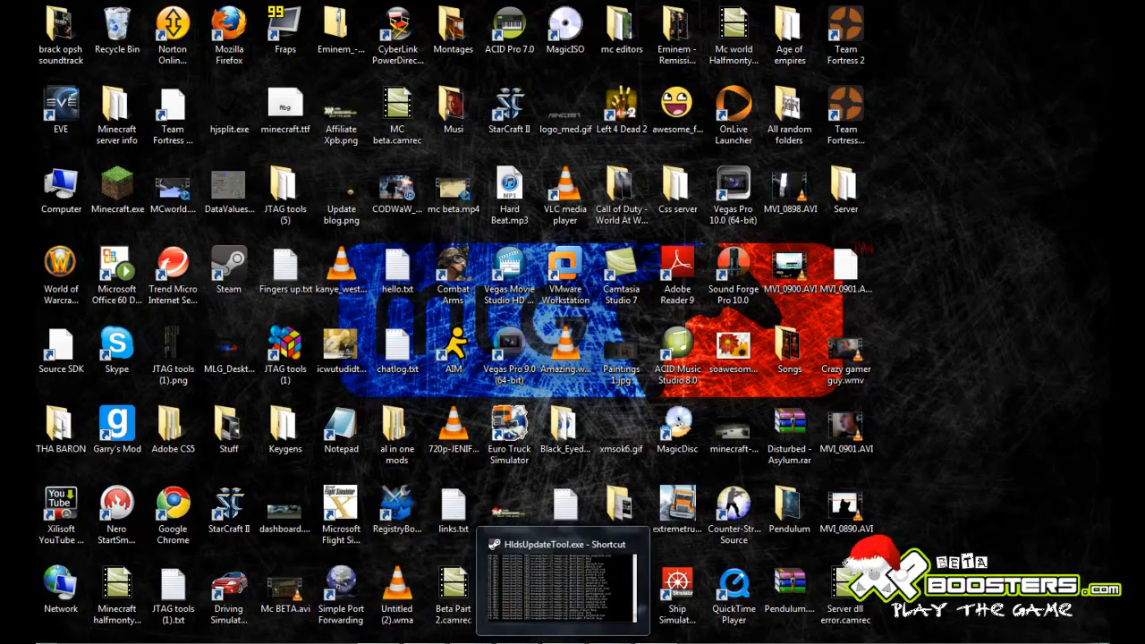